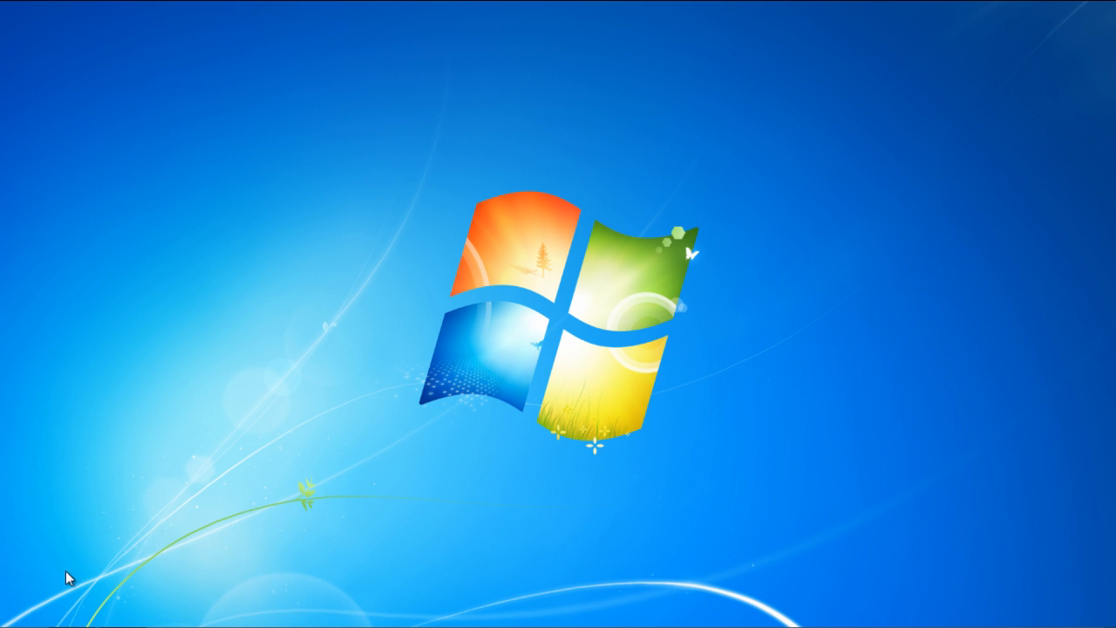
# - Navigate from Start through Computer and Local Disk (C:) into the Program Files folder
pyautogui.click(20, 610)
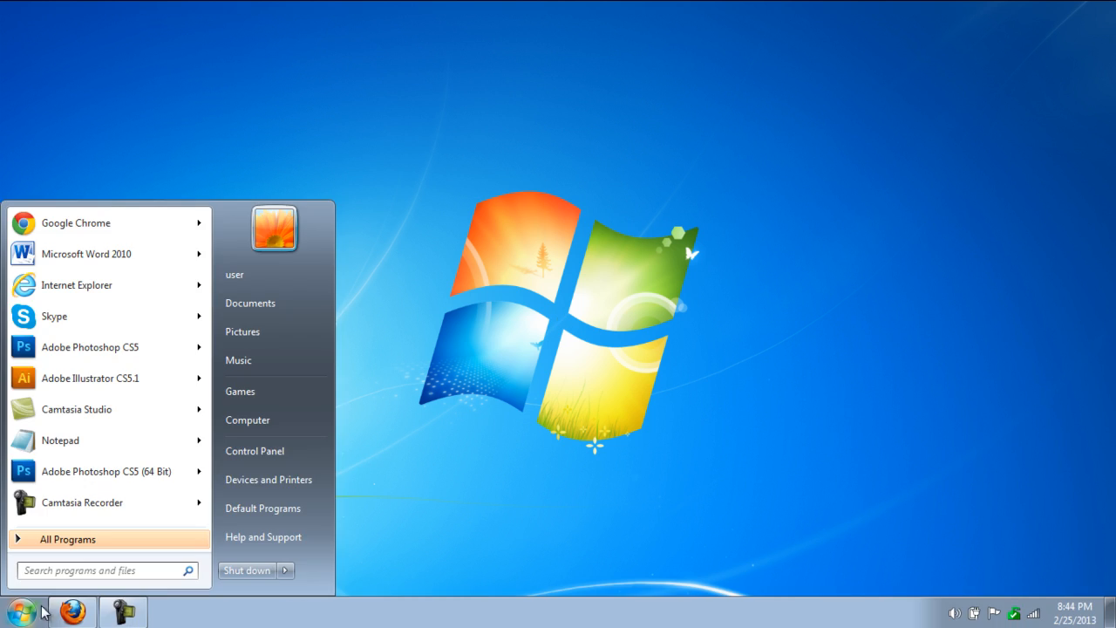
pyautogui.moveTo(247, 418)
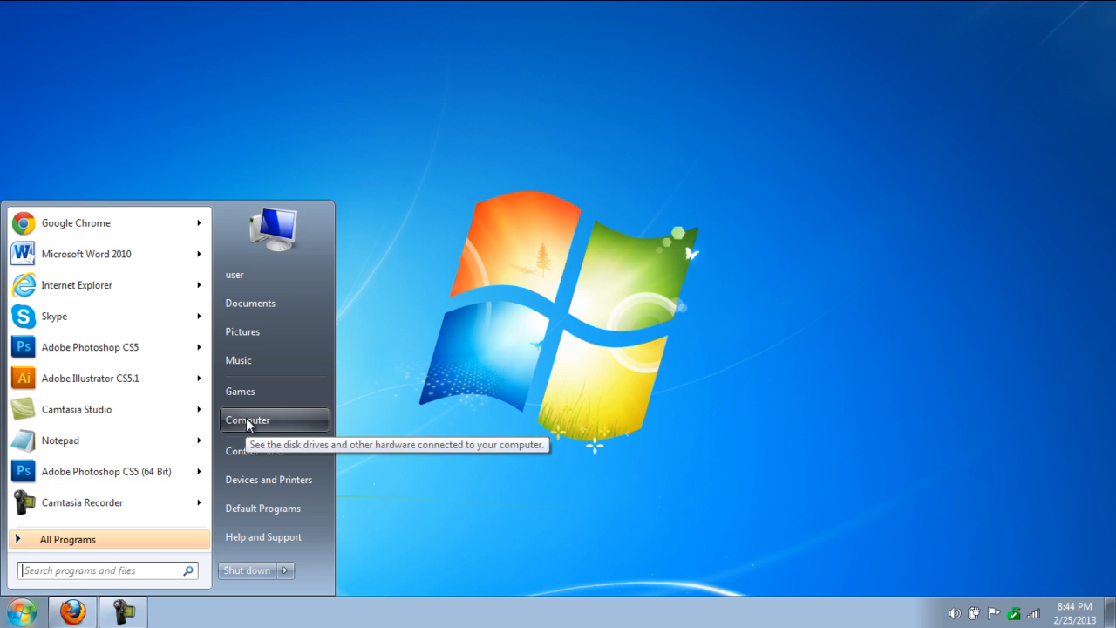
pyautogui.click(247, 419)
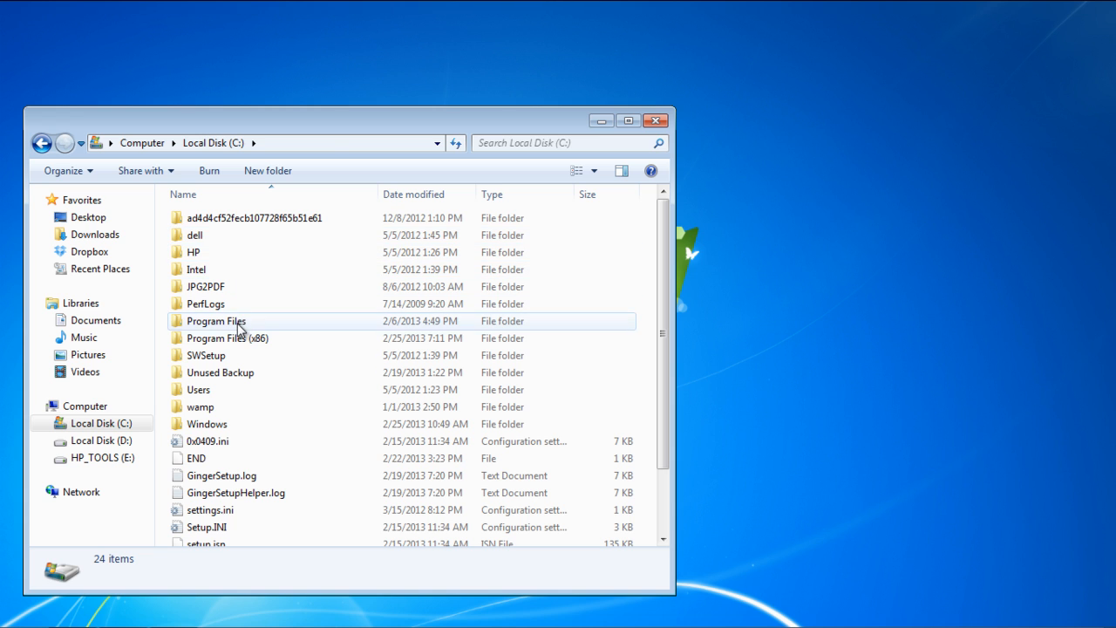
pyautogui.doubleClick(216, 321)
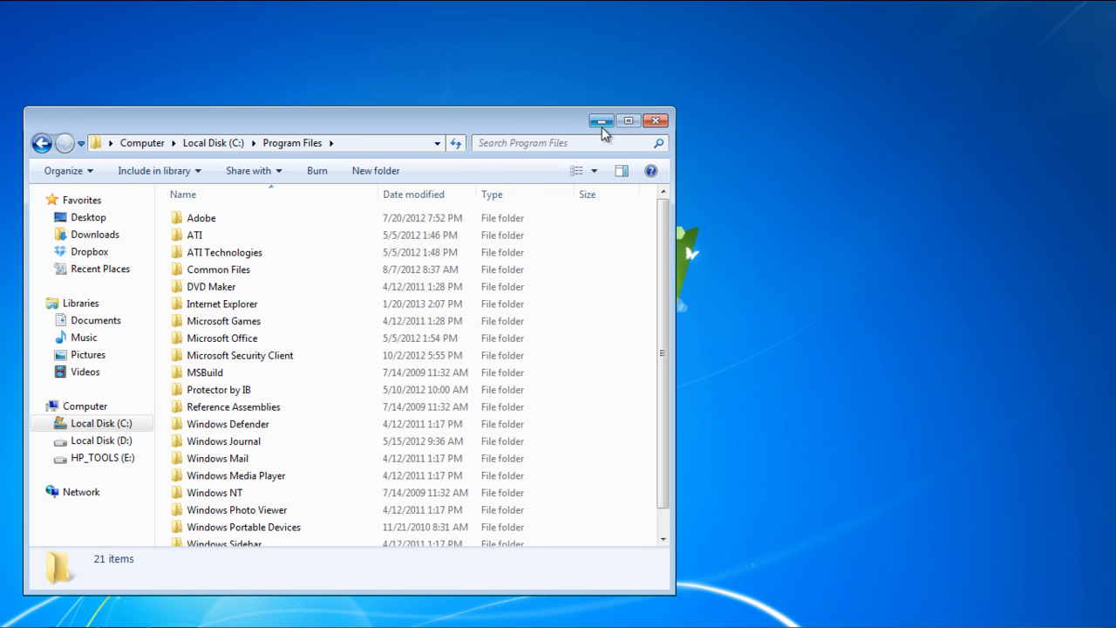
# - Maximize the window and enable 'Show hidden files, folders, and drives' in Folder Options, revealing Uninstall Information
pyautogui.click(628, 120)
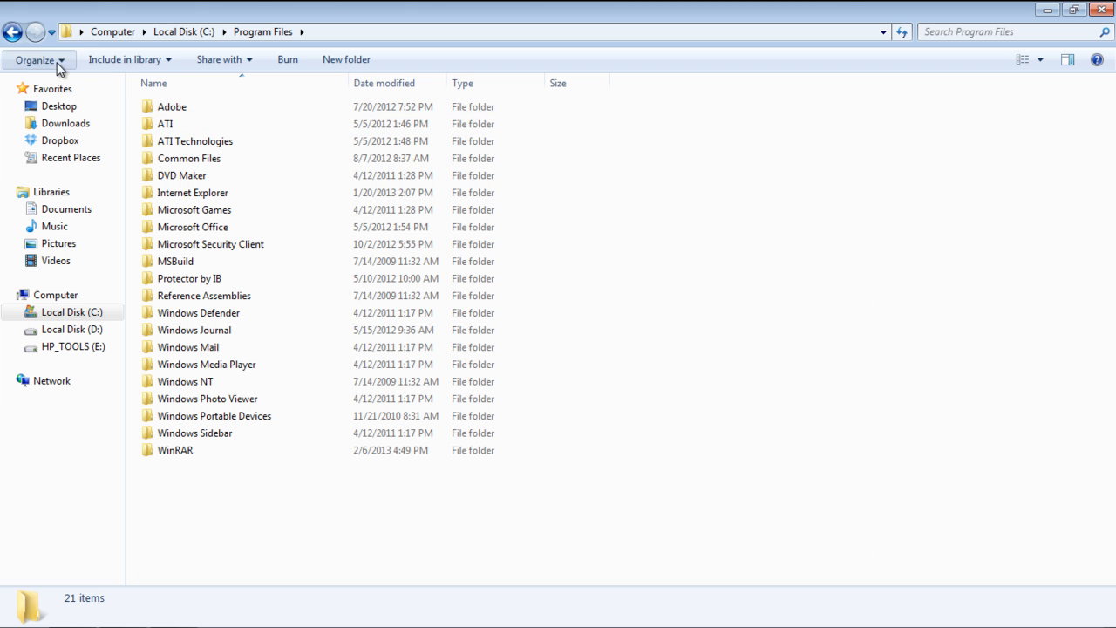
pyautogui.click(39, 60)
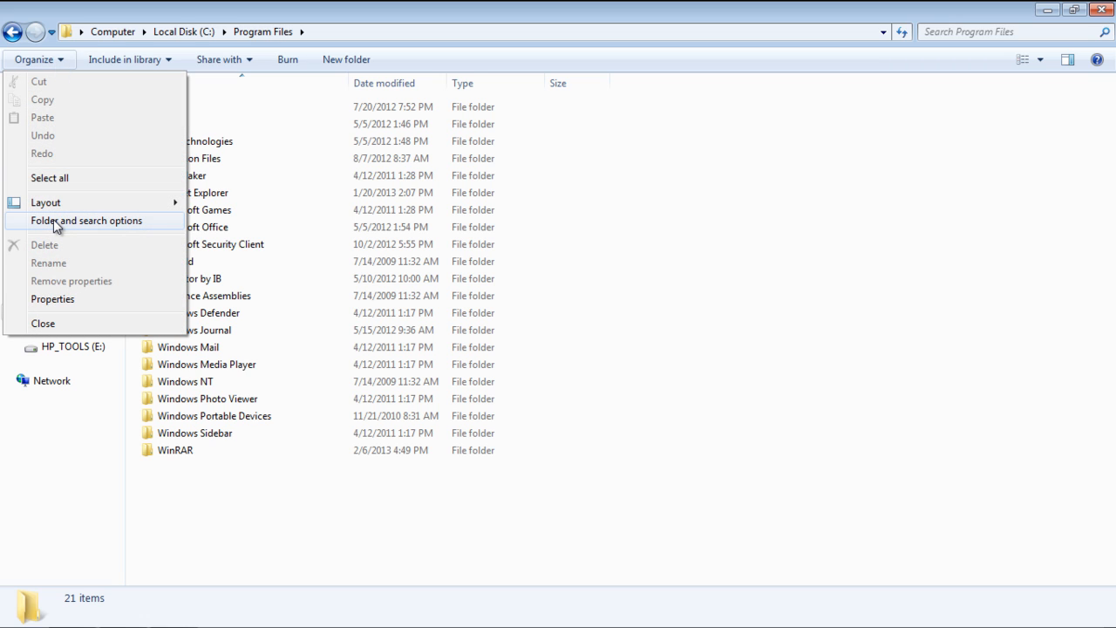
pyautogui.click(88, 220)
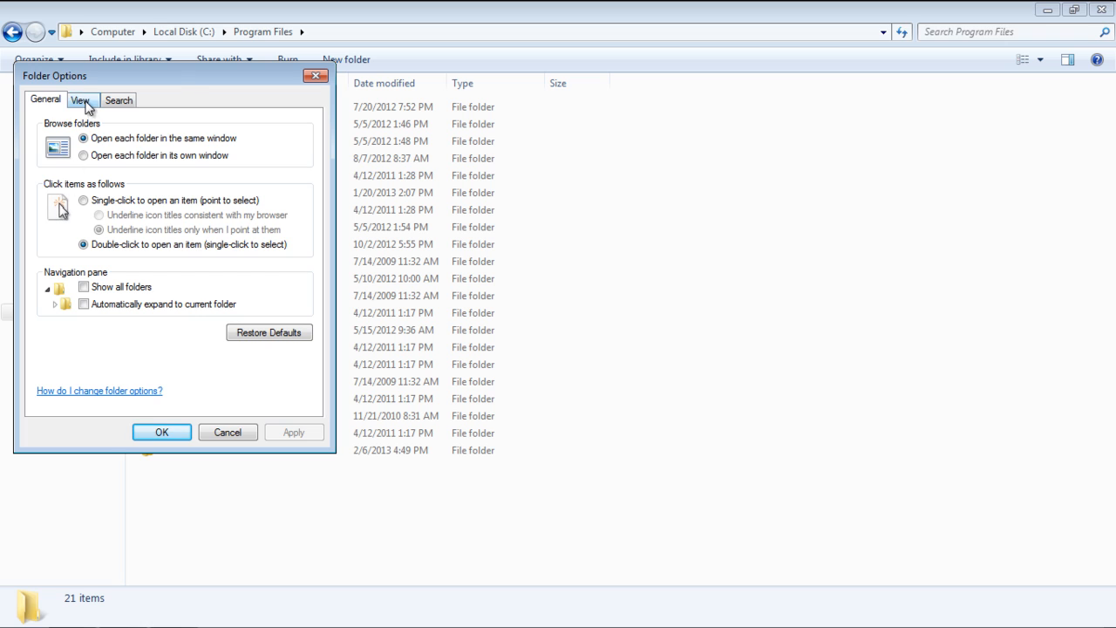
pyautogui.click(80, 100)
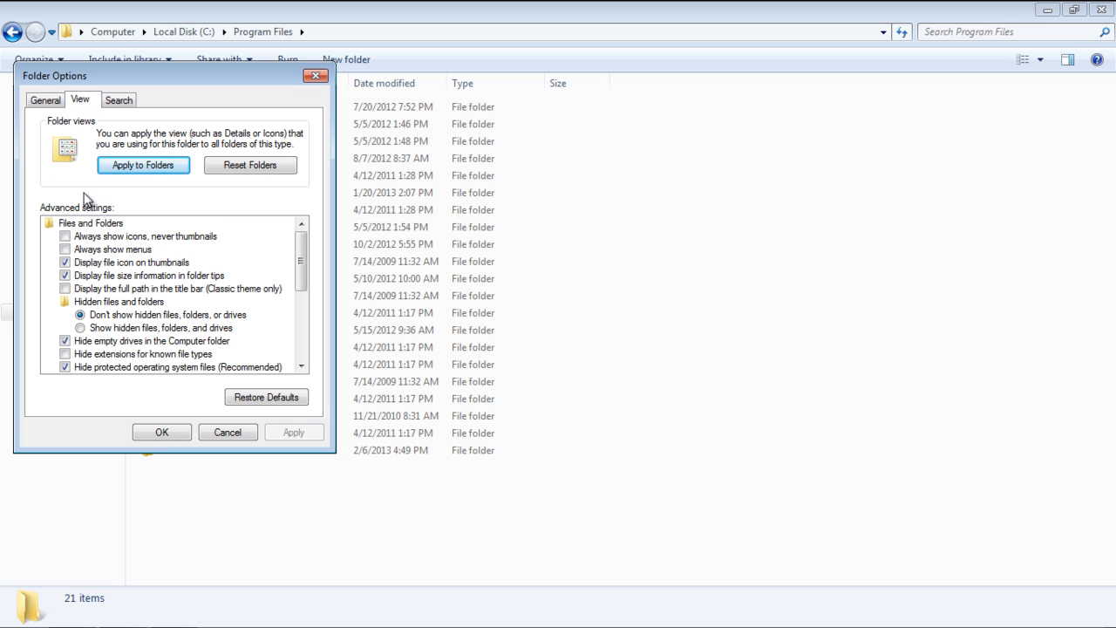
pyautogui.click(81, 327)
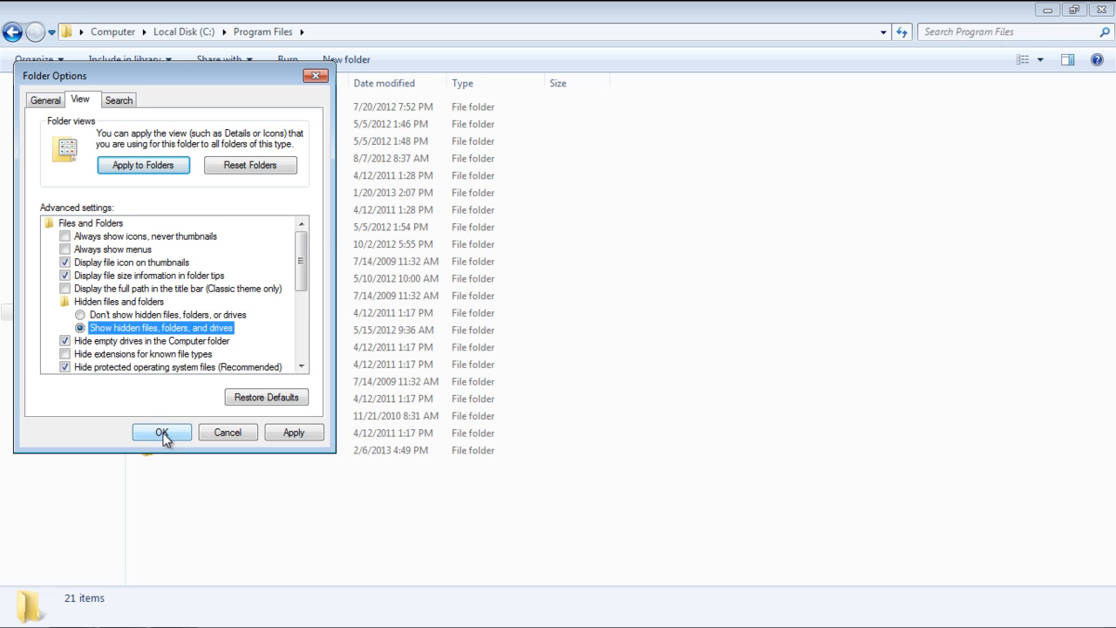
pyautogui.click(160, 433)
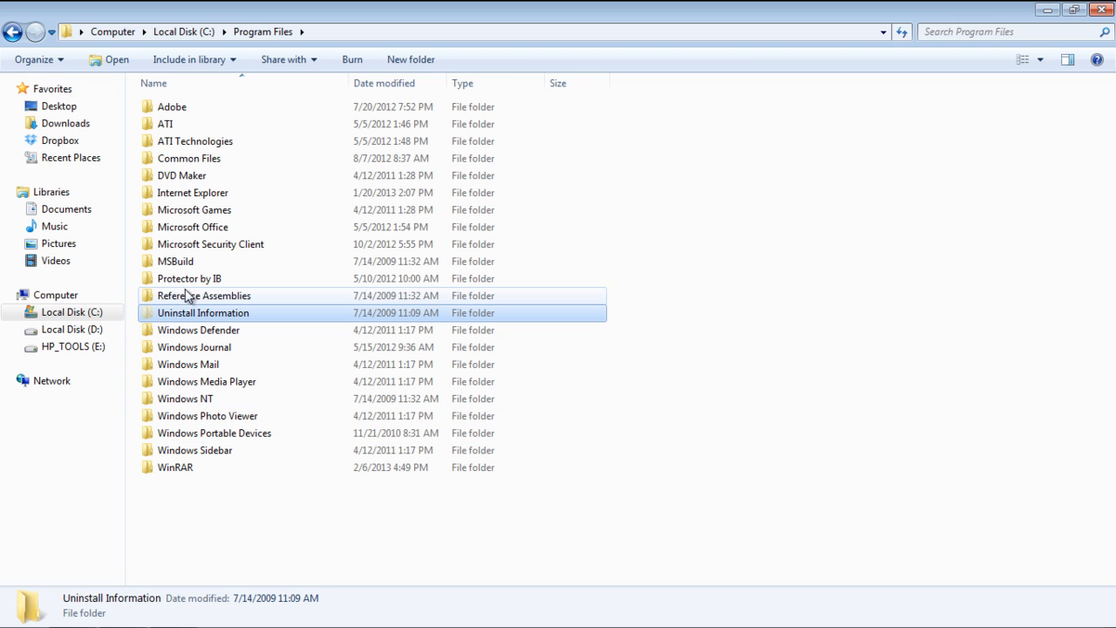
pyautogui.click(37, 59)
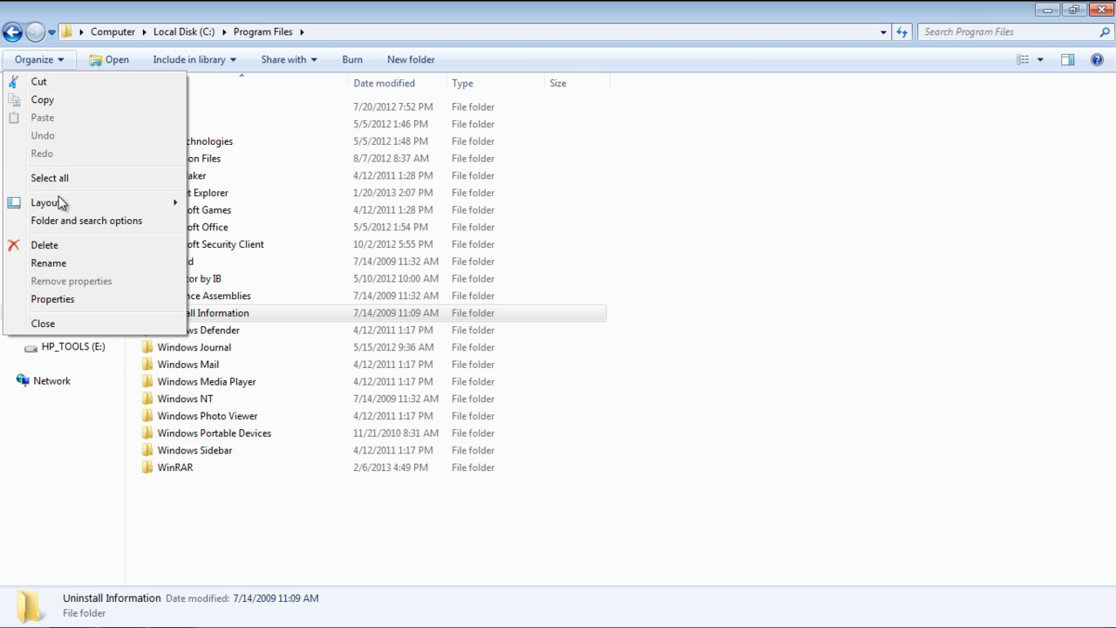
# - Uncheck 'Hide protected operating system files' in Folder Options View, confirm the warning and apply
pyautogui.click(85, 220)
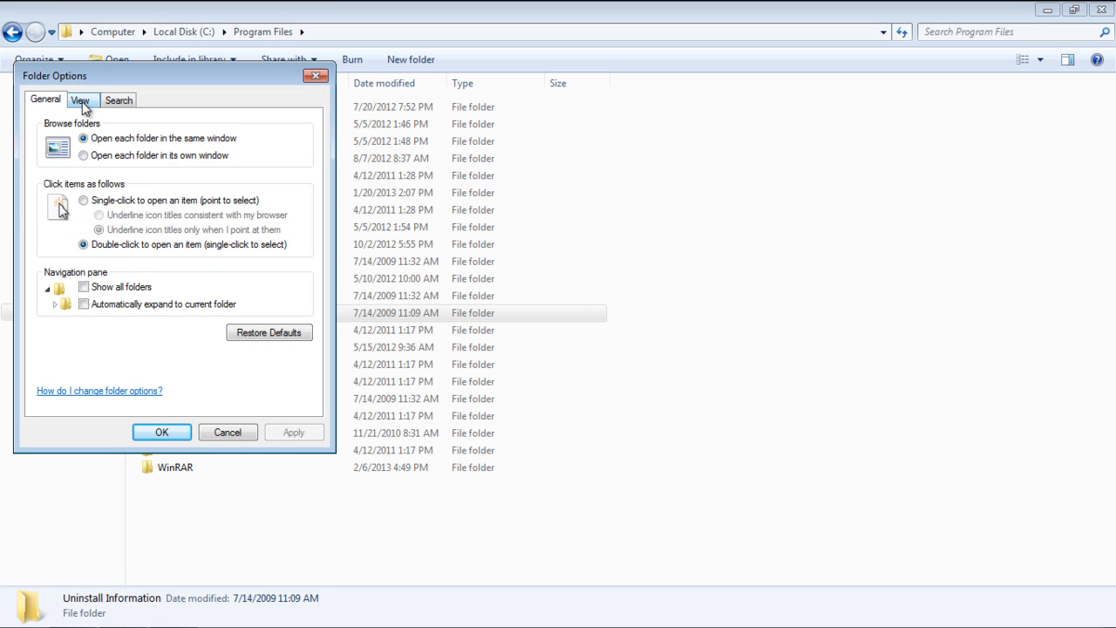
pyautogui.click(81, 100)
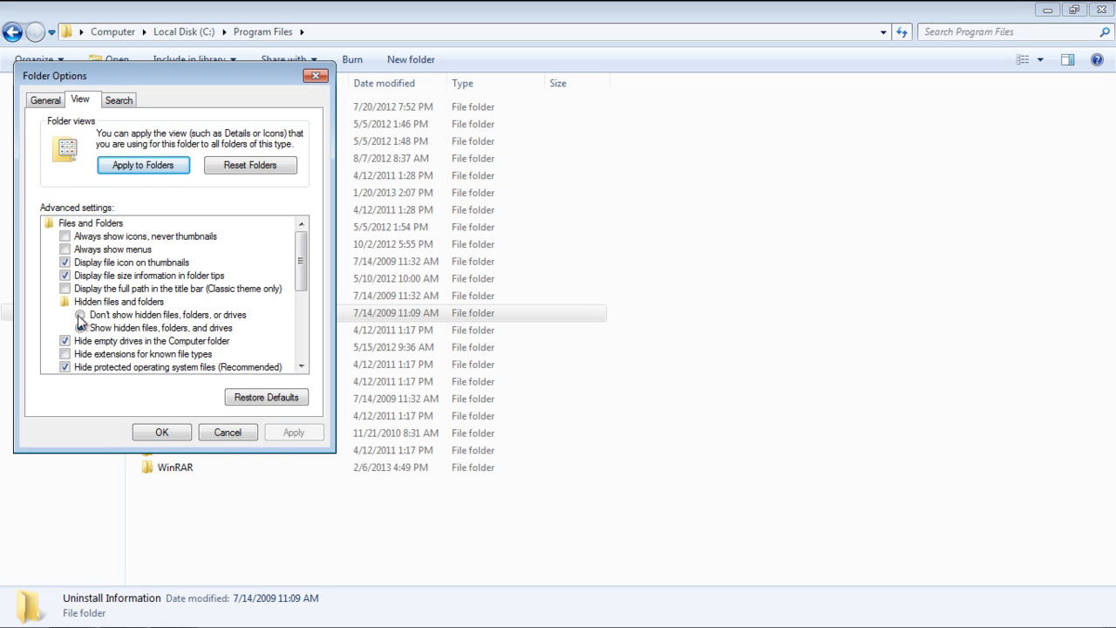
pyautogui.click(64, 366)
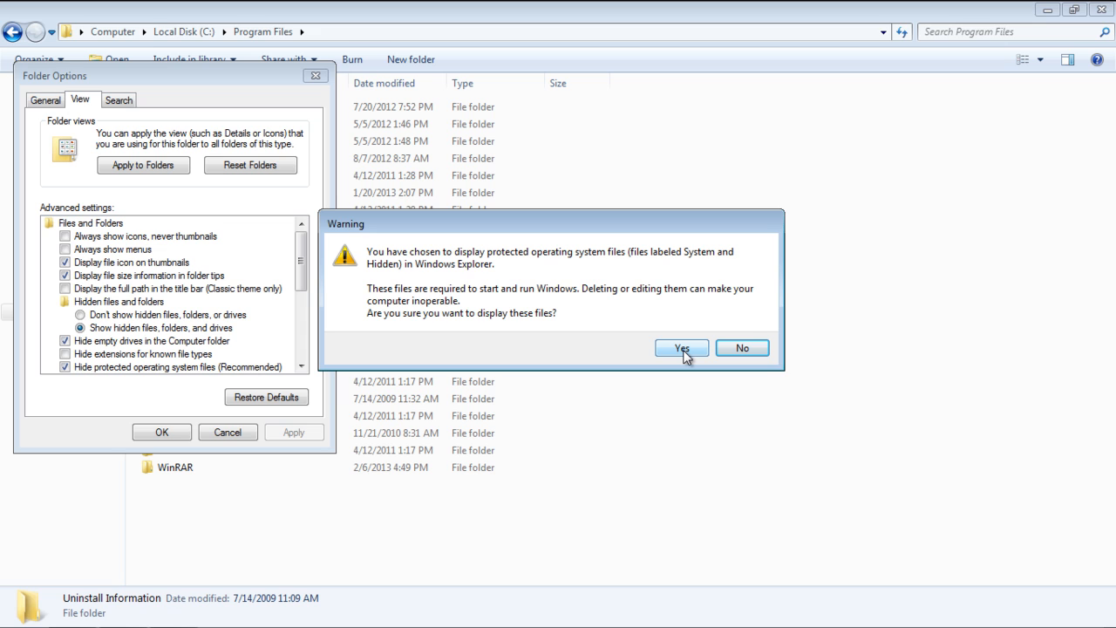
pyautogui.click(680, 349)
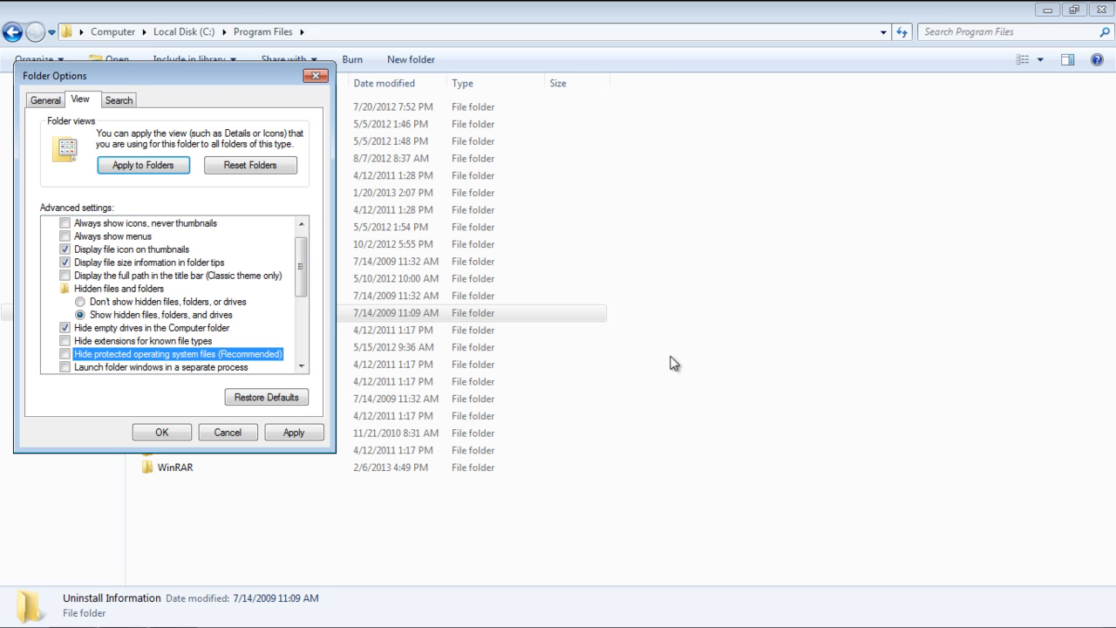
pyautogui.click(161, 433)
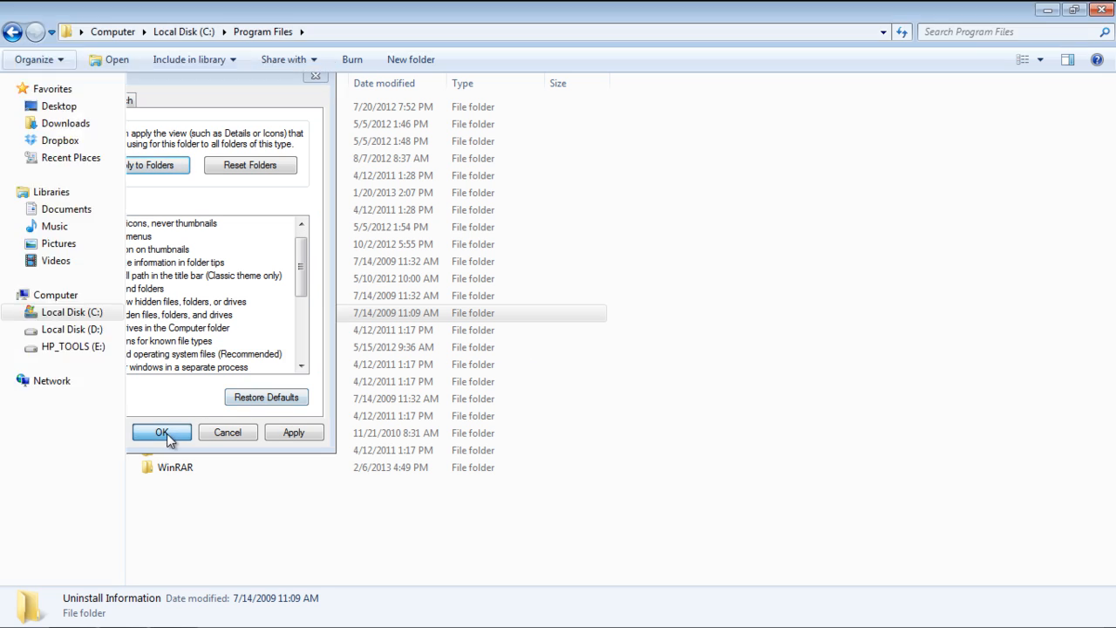
# - Review Program Files where desktop.ini now appears and reopen the Organize menu
pyautogui.click(161, 433)
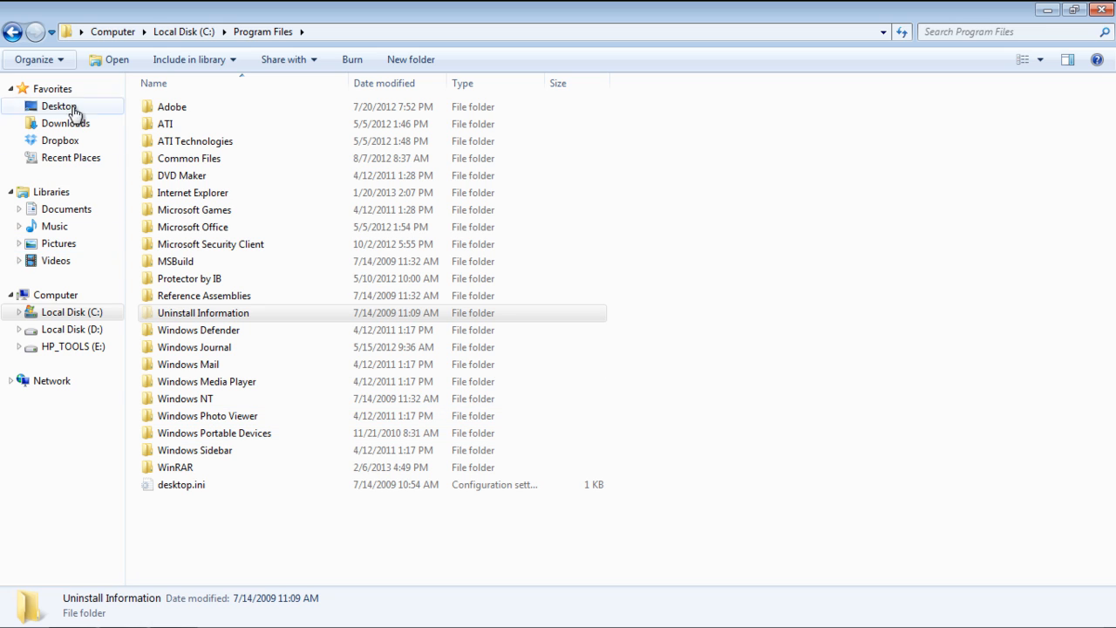
pyautogui.click(39, 60)
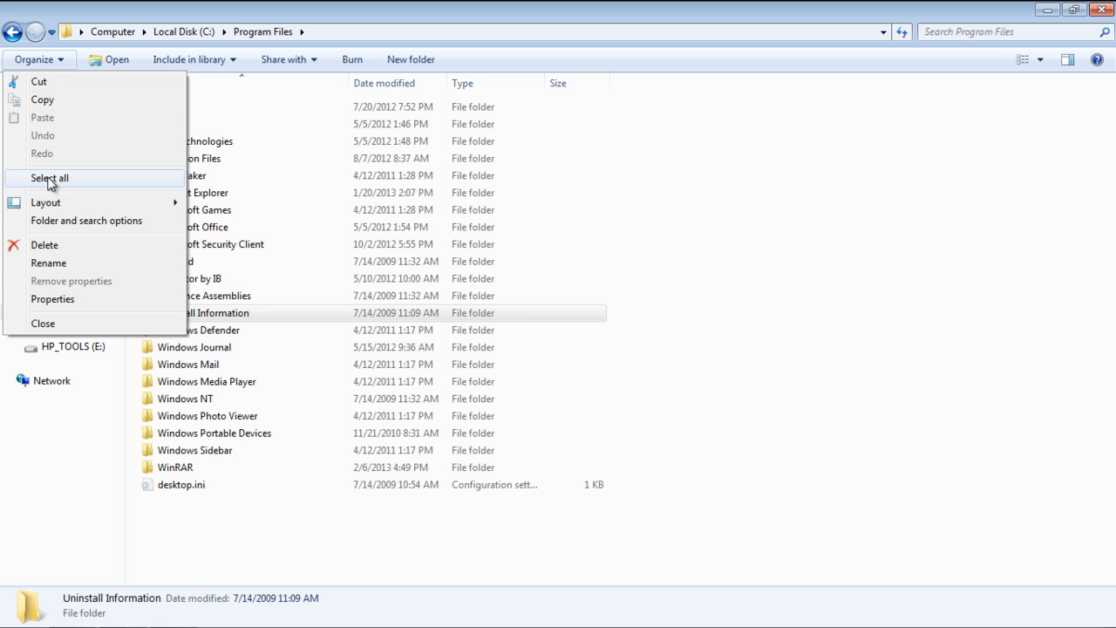